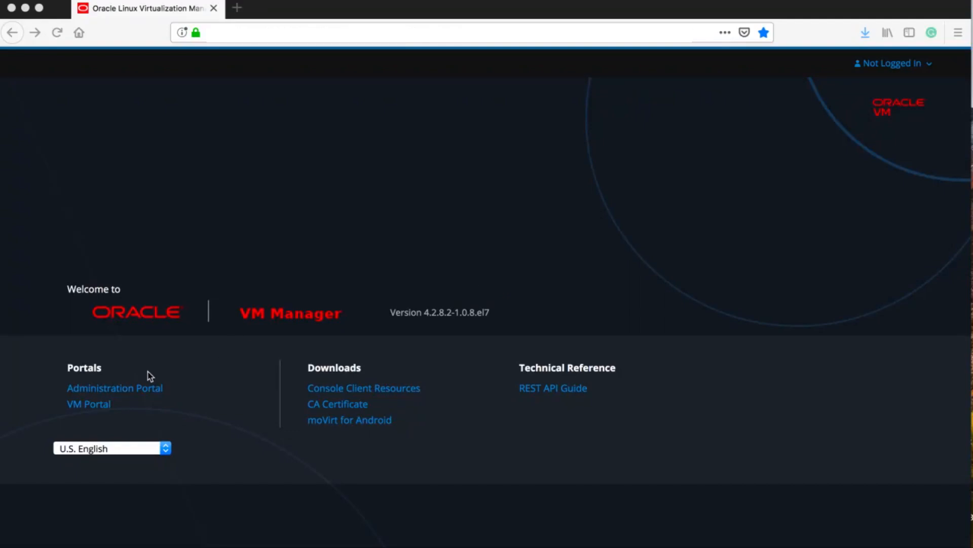
mouse_move(144, 321)
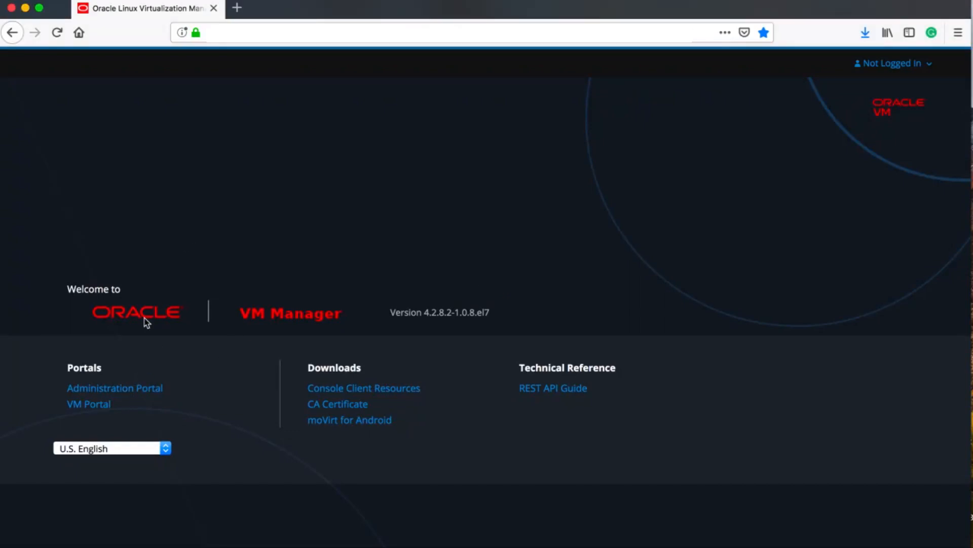
Step: Go to the Administration Portal sign-in page from the welcome page
click(115, 387)
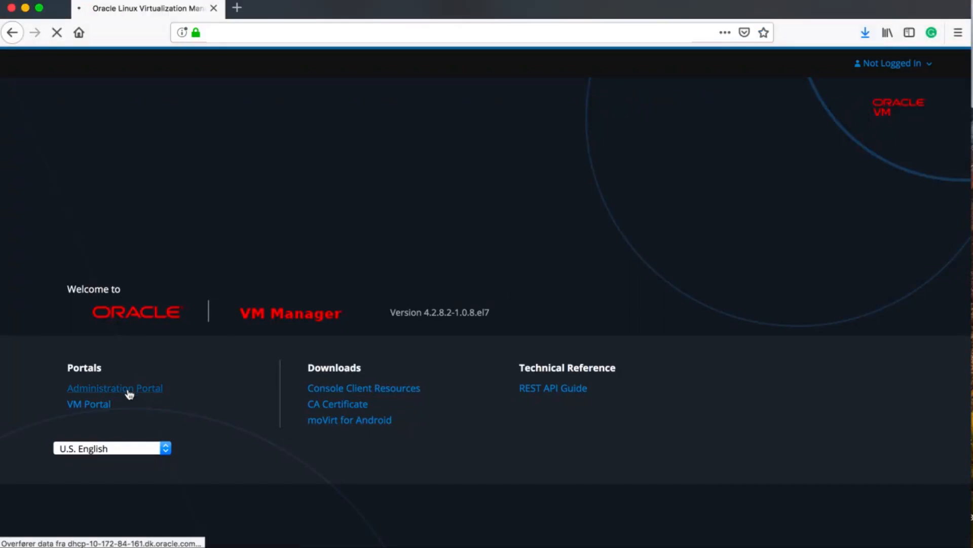
click(114, 388)
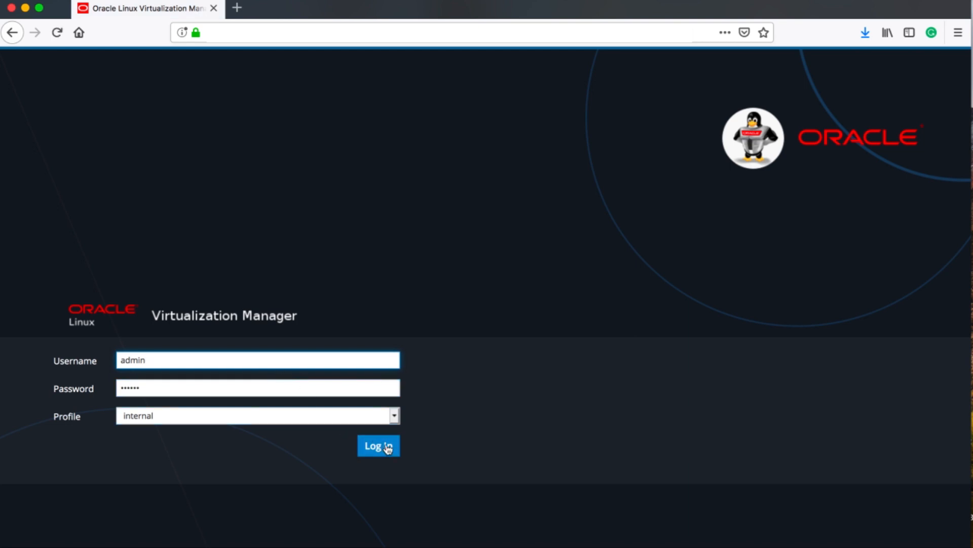
Step: Log in as admin and land on the dashboard with inventory and utilization charts
click(377, 446)
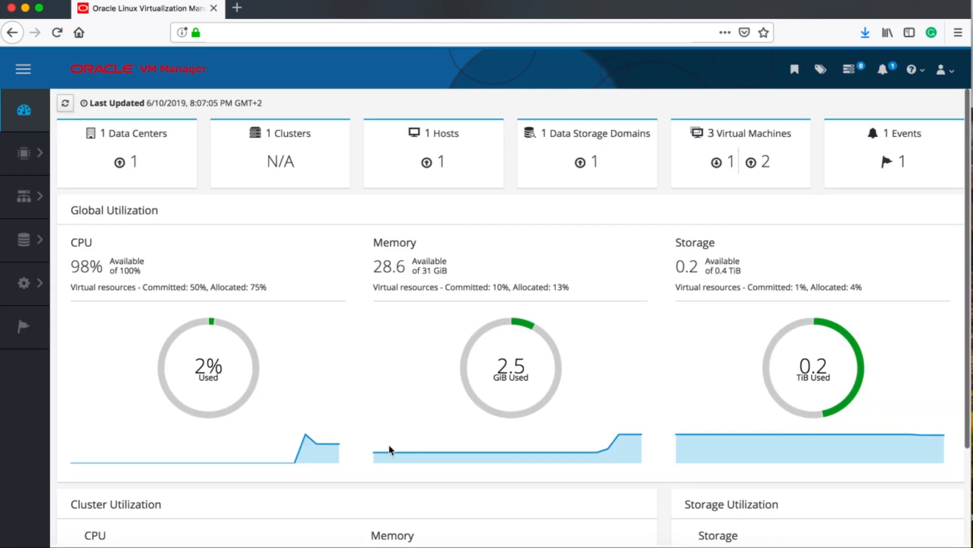
mouse_move(162, 337)
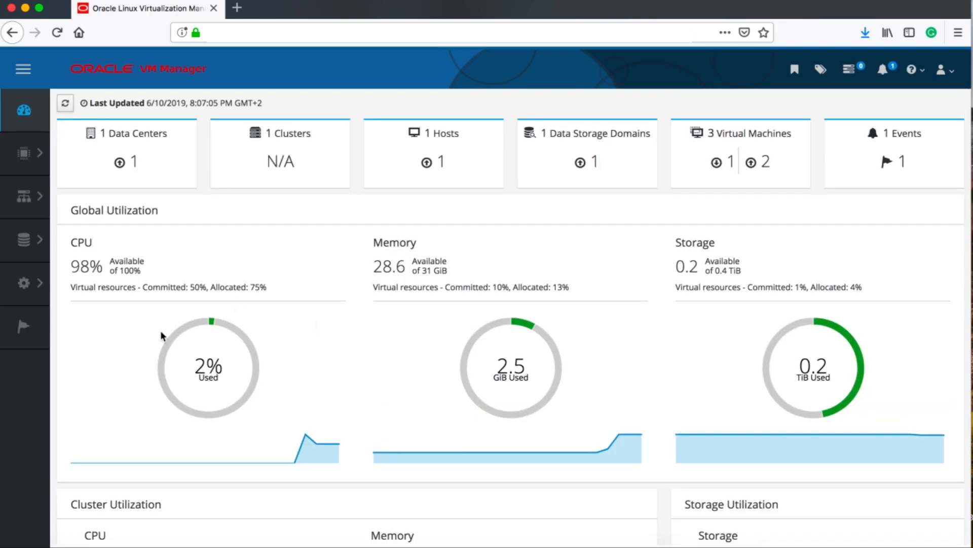
mouse_move(213, 323)
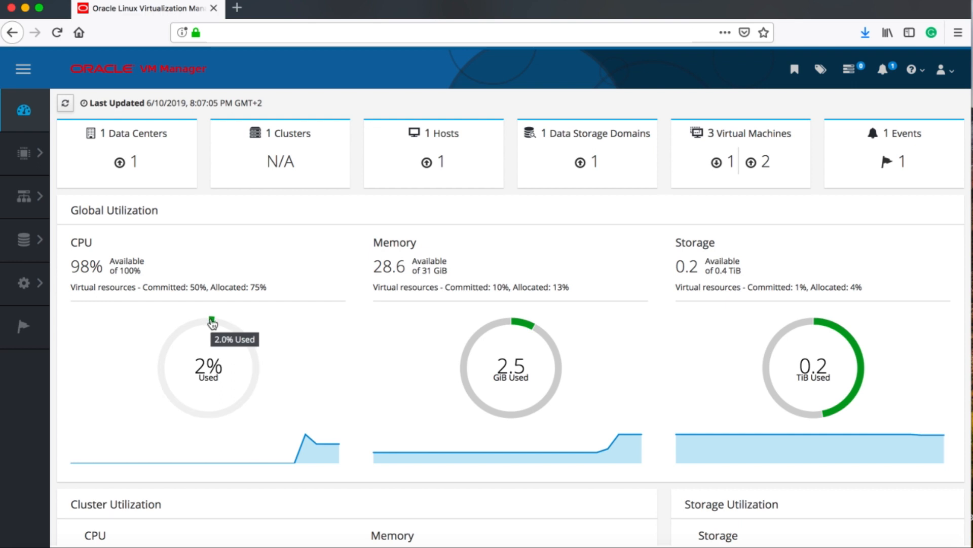
mouse_move(521, 328)
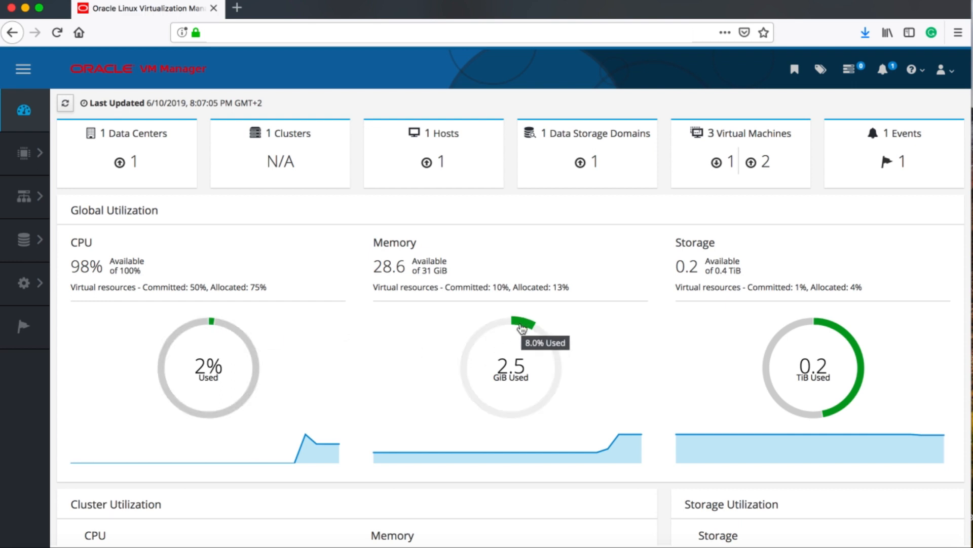
mouse_move(833, 334)
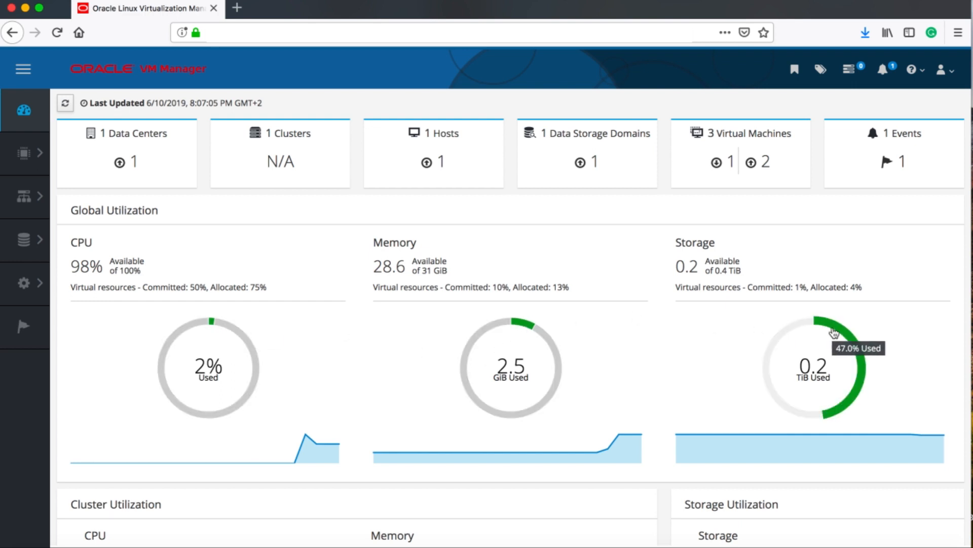
mouse_move(135, 146)
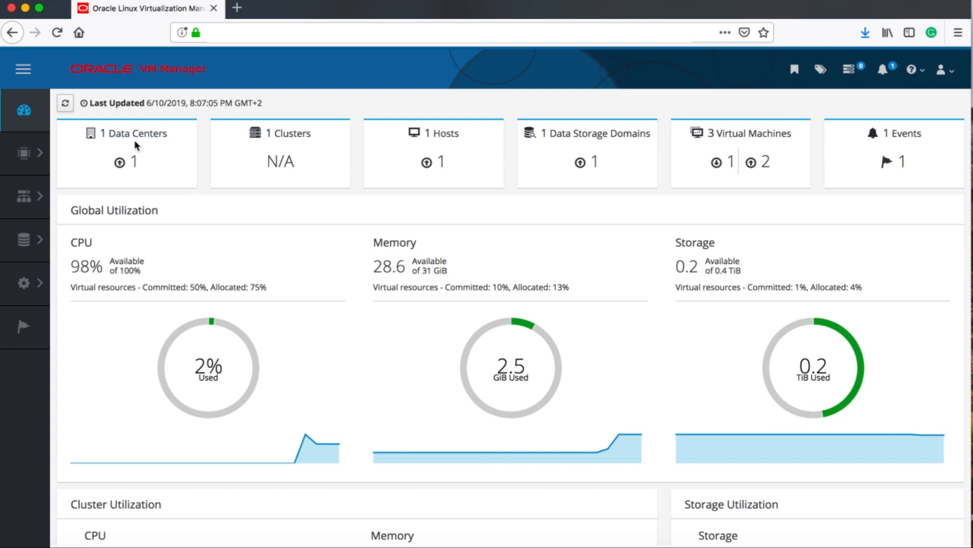
click(23, 153)
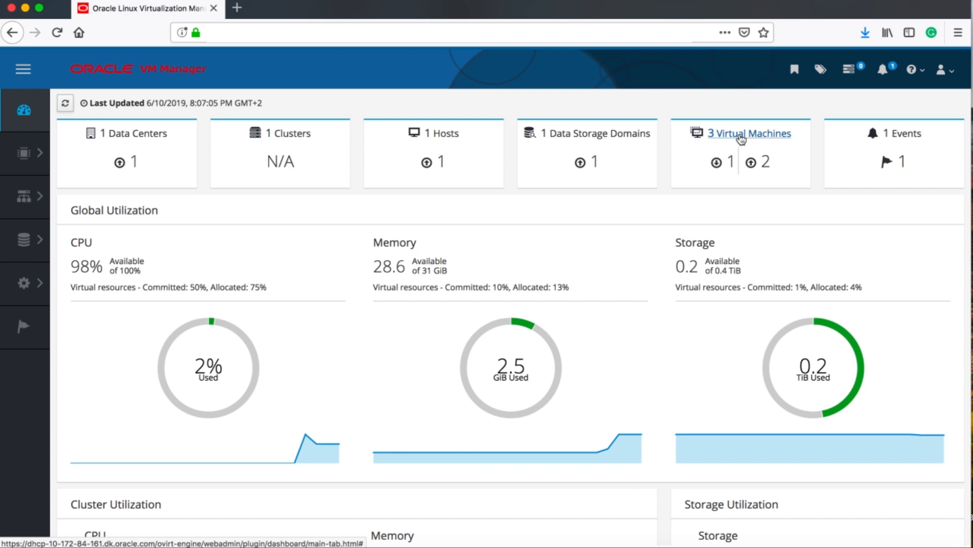
Step: From the dashboard's 3 Virtual Machines link, open Oracle76's general details
click(750, 133)
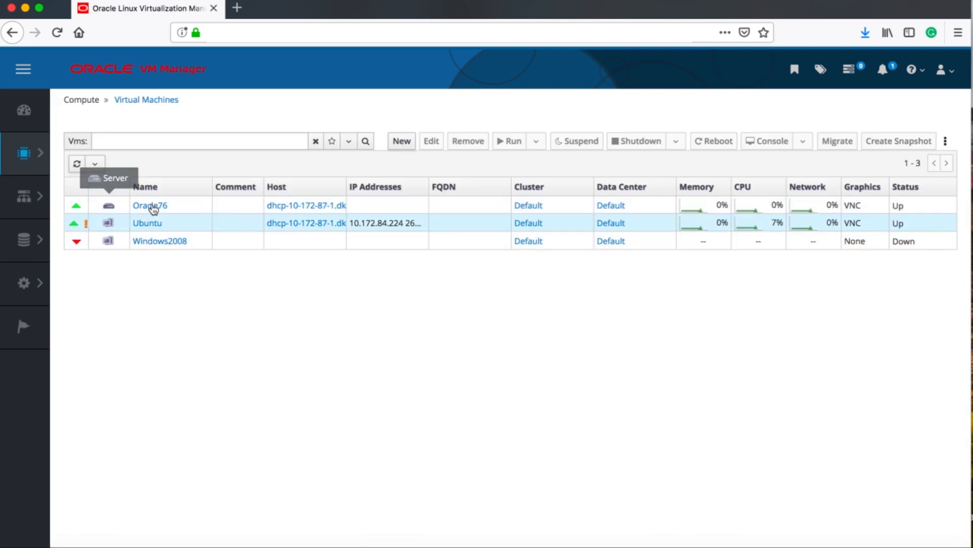
click(149, 205)
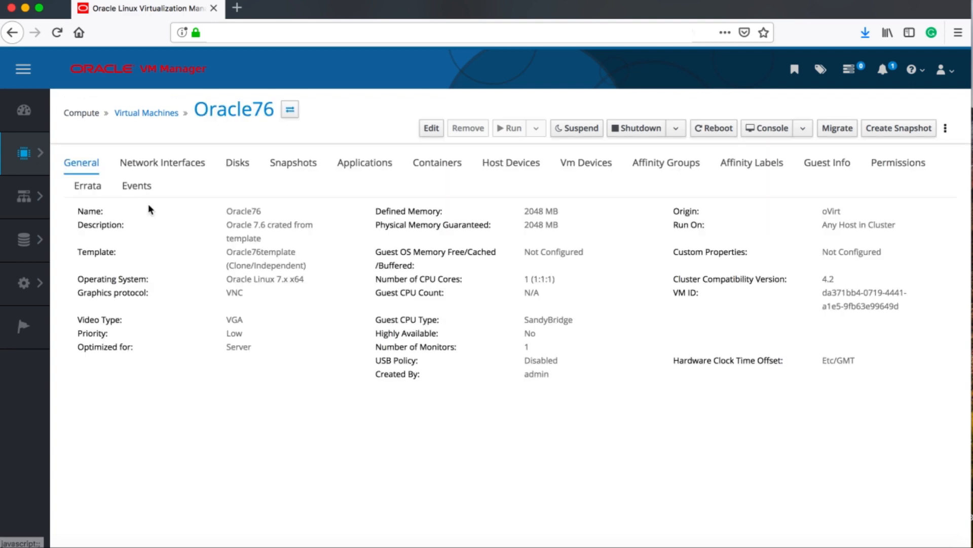
mouse_move(184, 291)
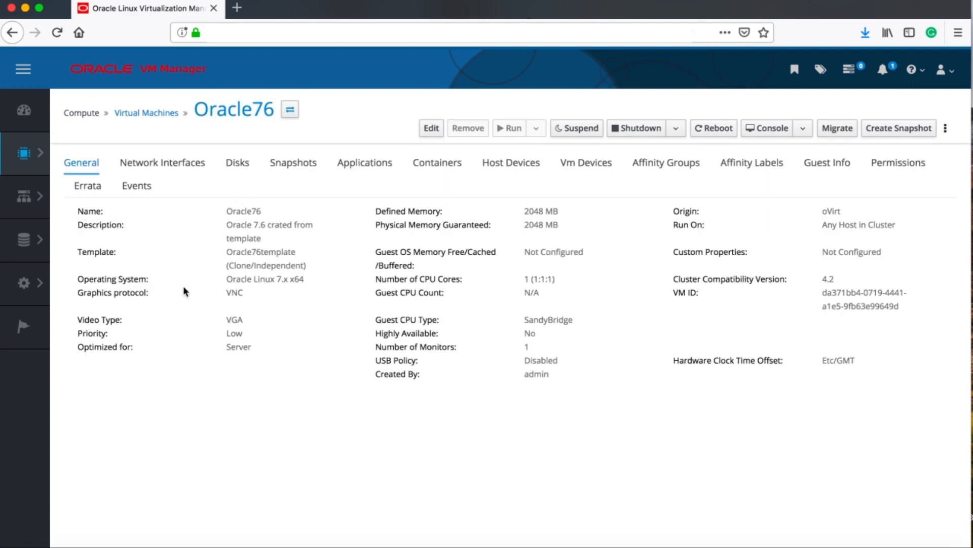
mouse_move(537, 210)
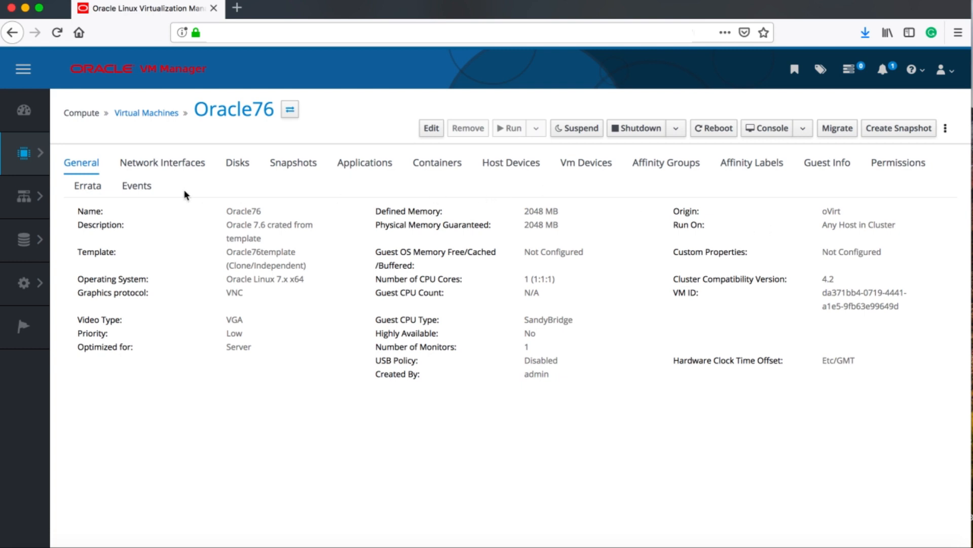
mouse_move(492, 186)
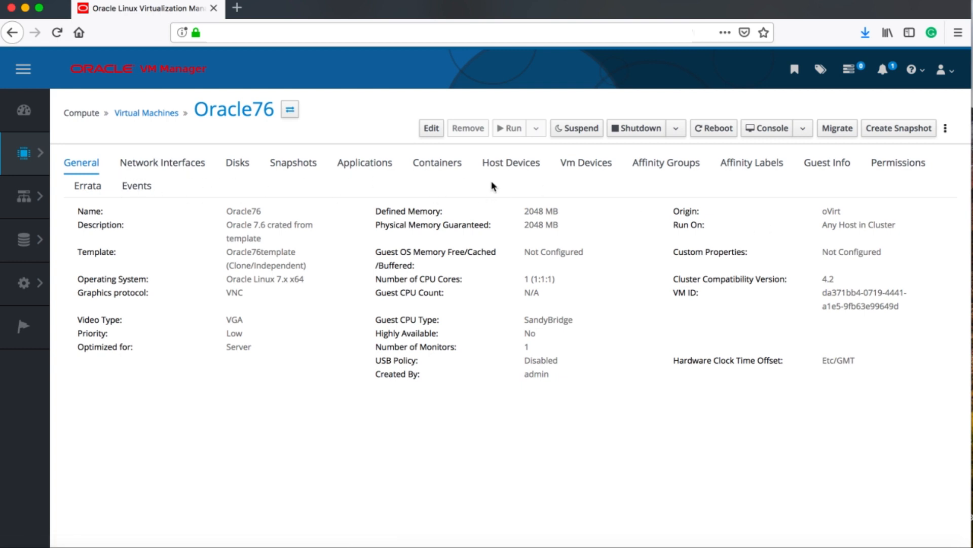
mouse_move(603, 190)
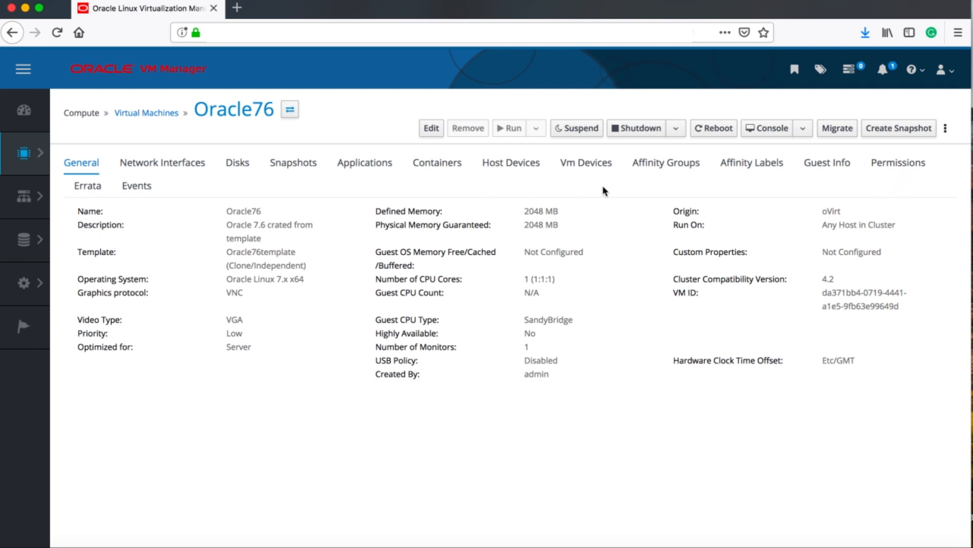
mouse_move(182, 199)
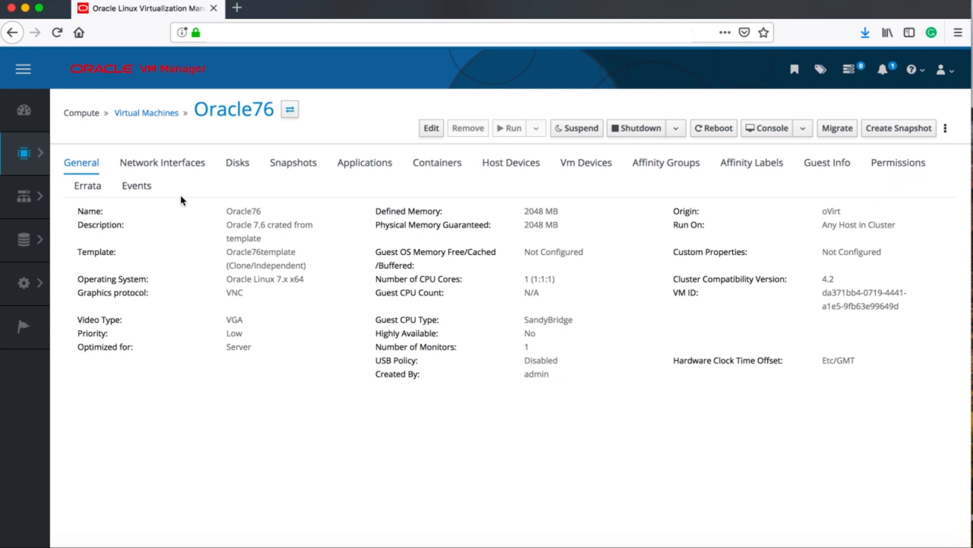
mouse_move(565, 209)
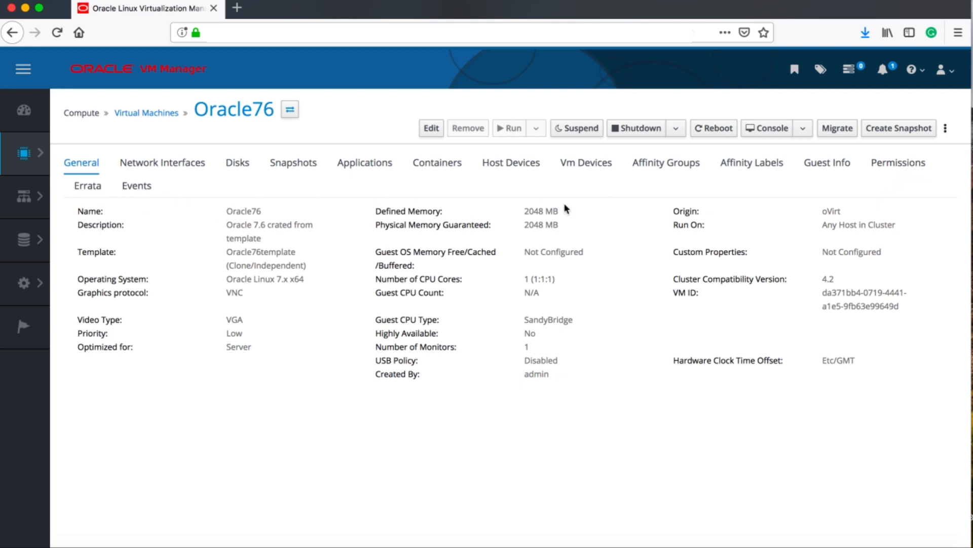
mouse_move(768, 131)
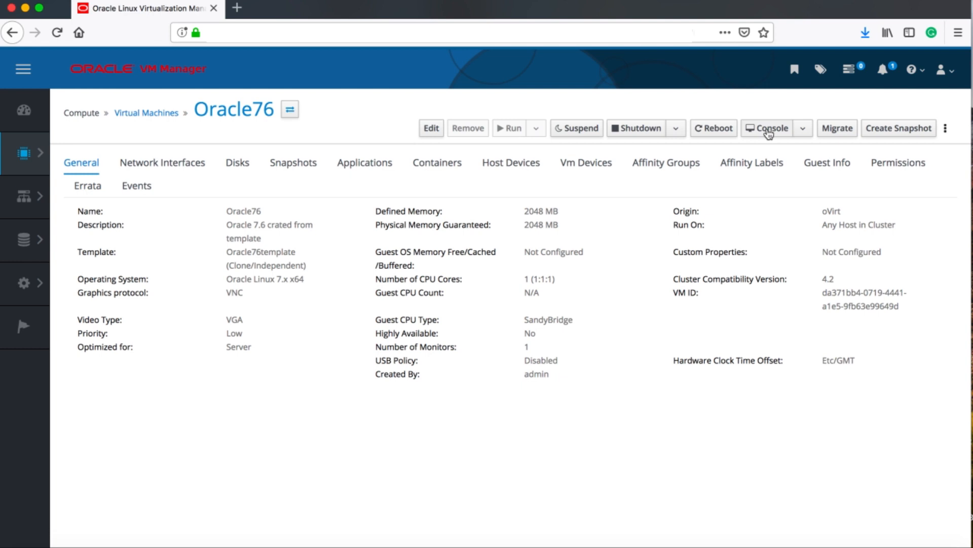
Step: Start a noVNC console session on Oracle76 and log in as root
click(771, 128)
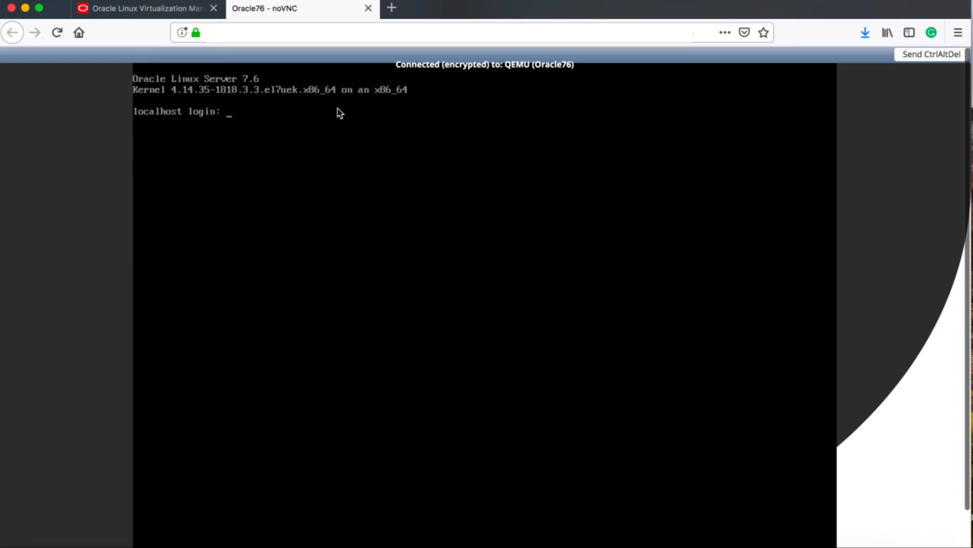
text(root)
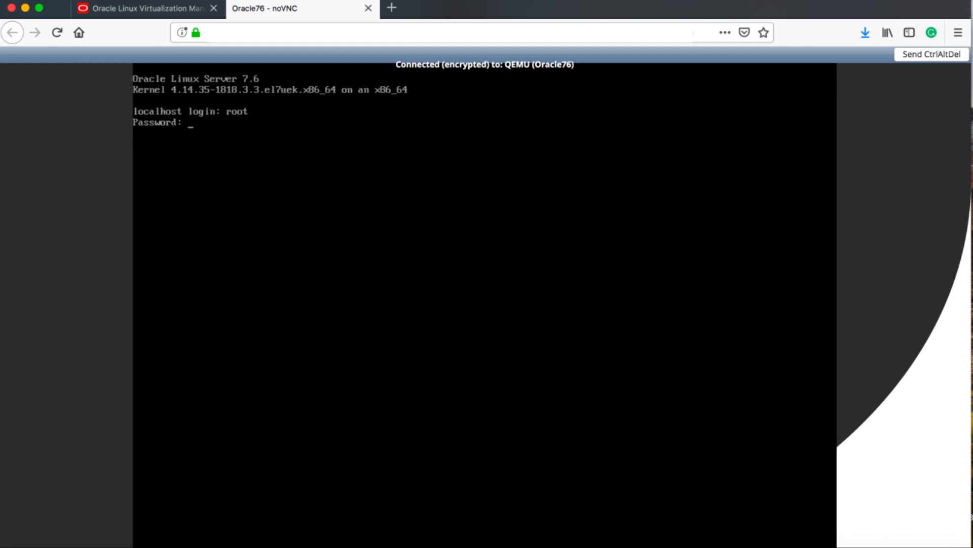
key(Return)
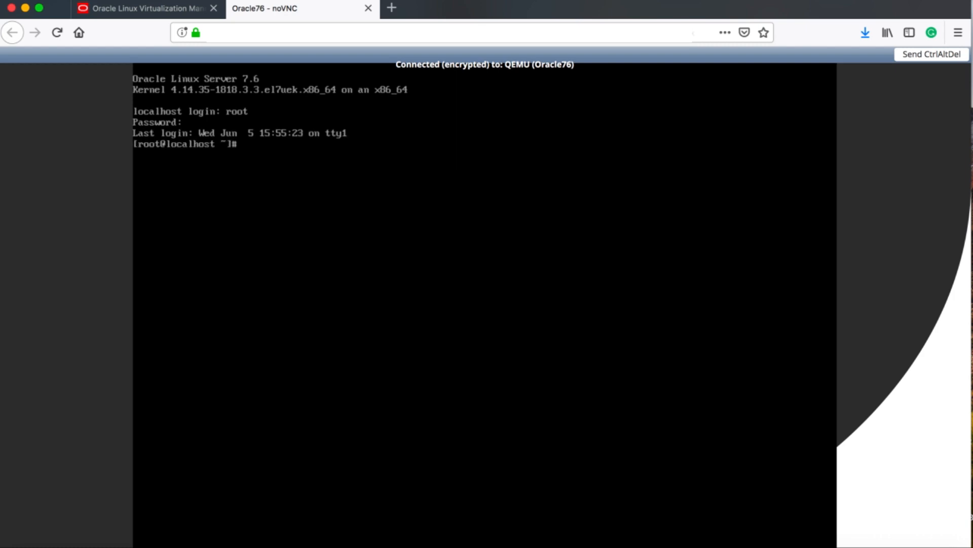
Step: Run ls, create hi.txt with touch, and list it to confirm
text(ls)
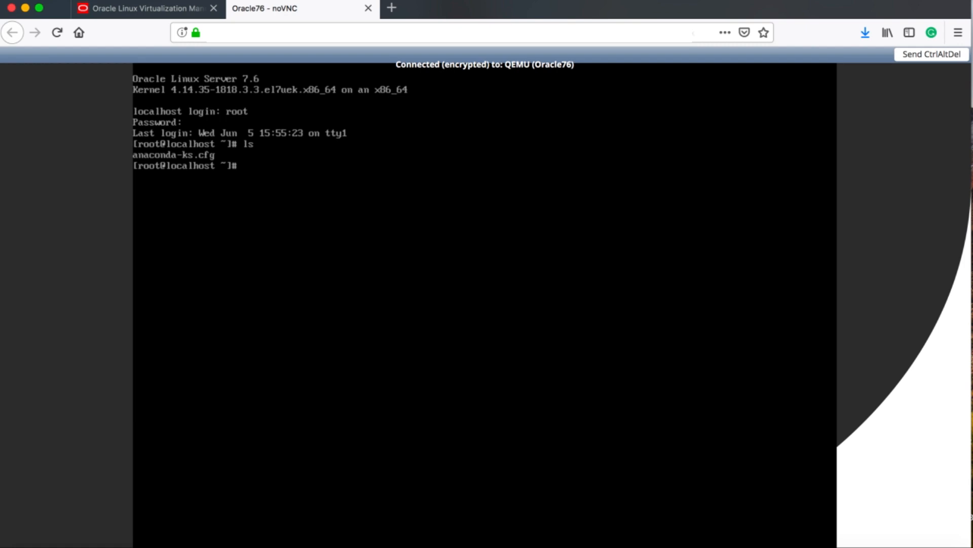
text(touch h)
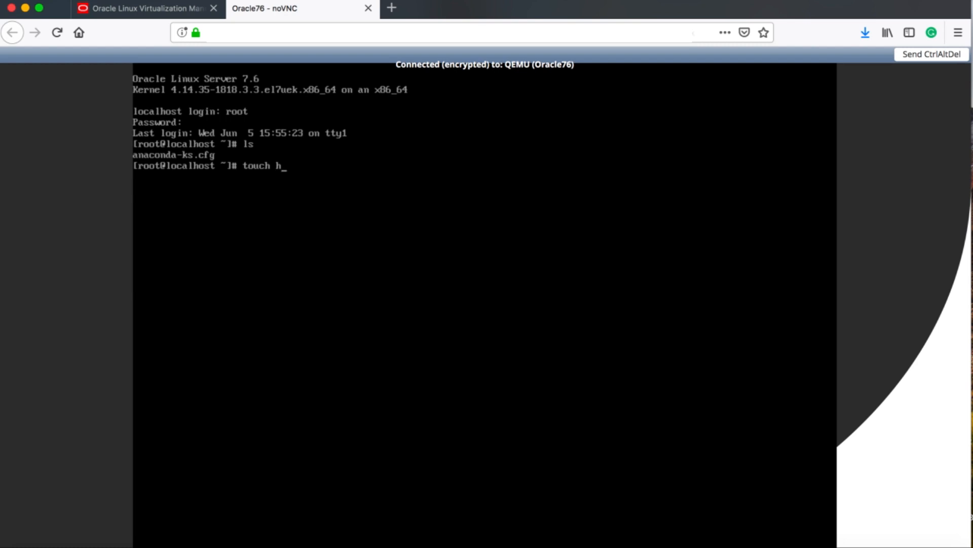
text(i.txt)
text(ls)
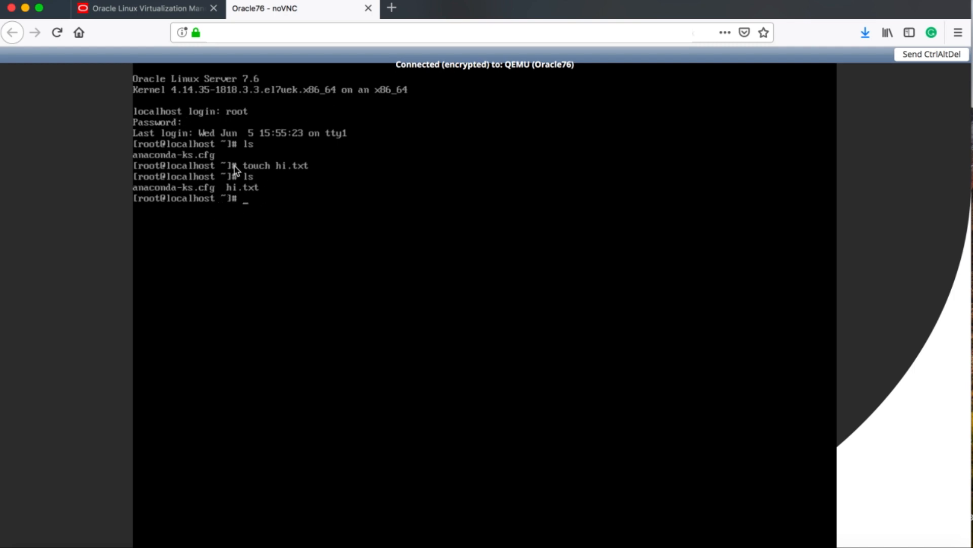
mouse_move(368, 8)
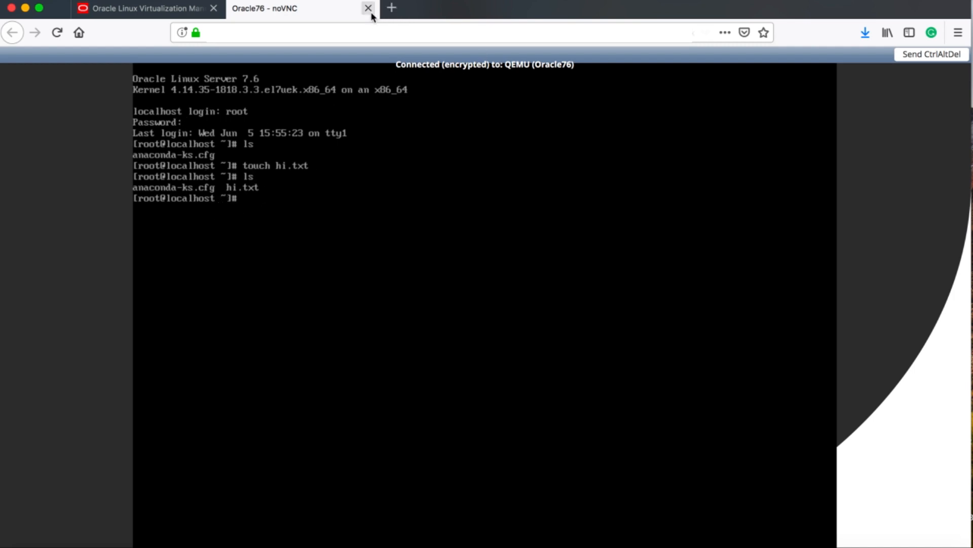
Step: Close the console tab and show Oracle76's Snapshots list
click(368, 8)
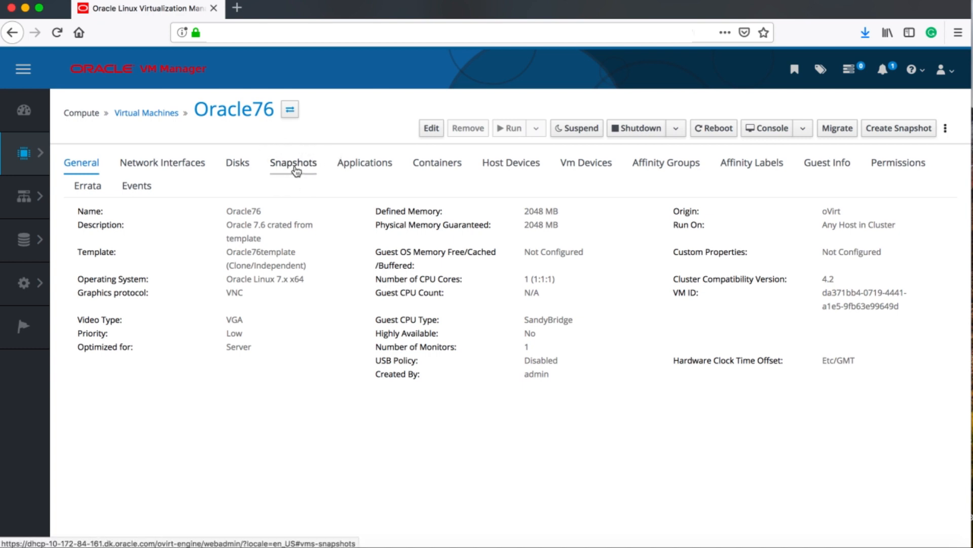
click(292, 162)
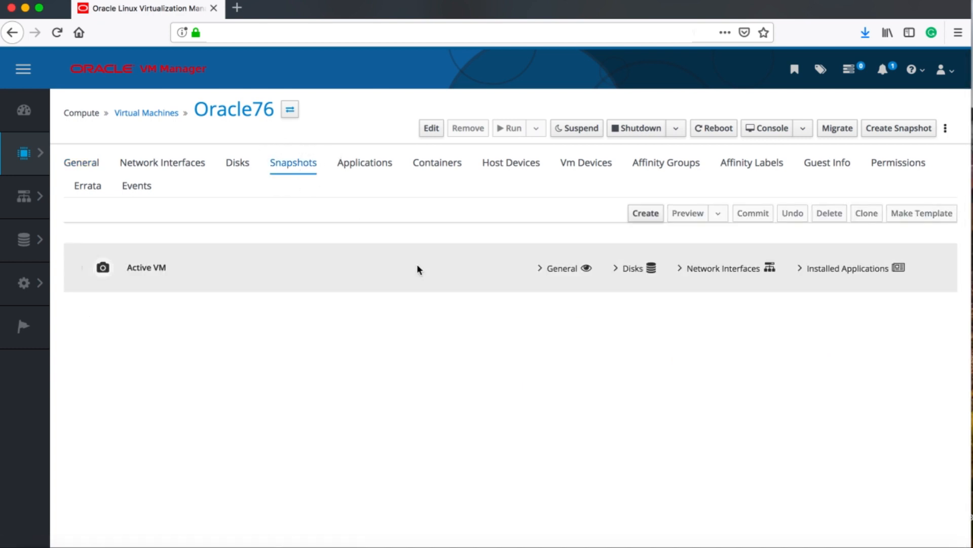
mouse_move(211, 272)
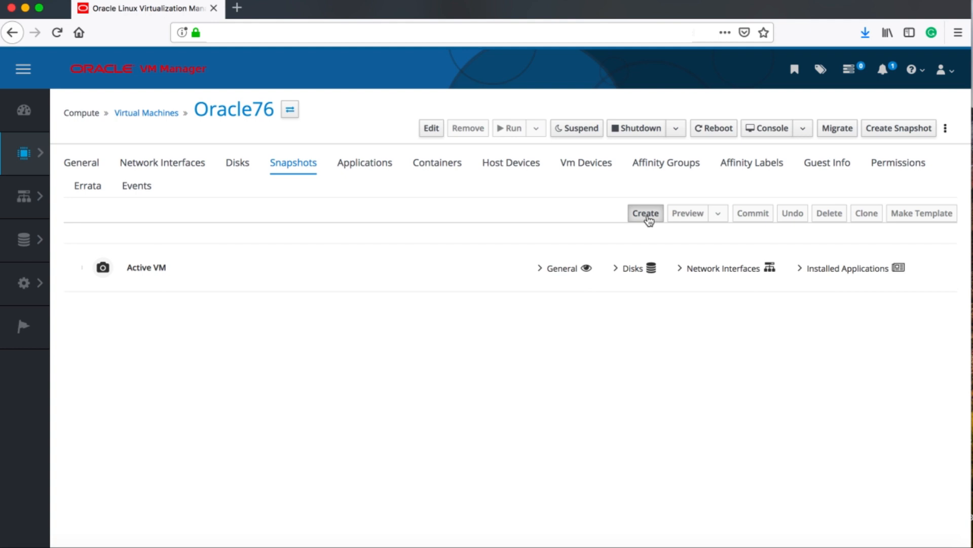
Step: Create a snapshot of Oracle76 with Save Memory unchecked and description test1
click(645, 213)
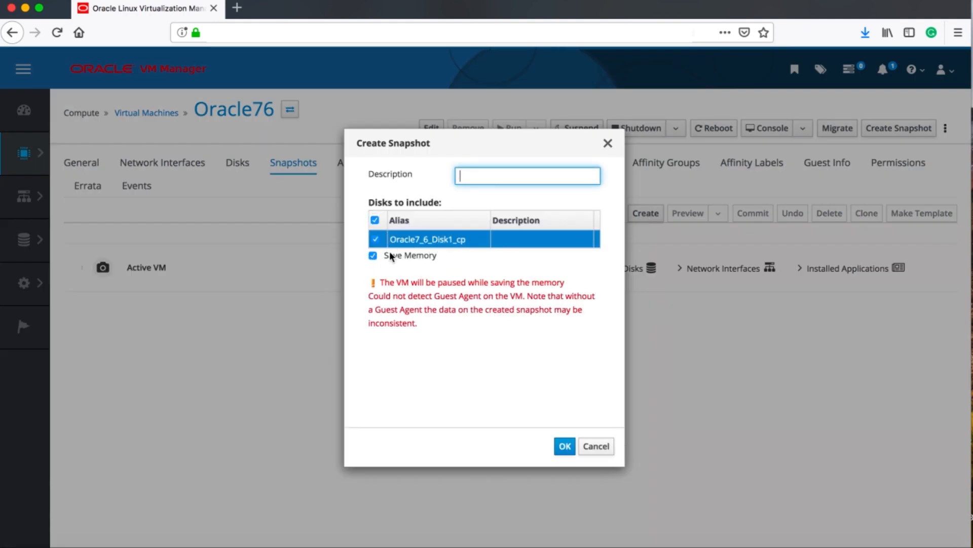
click(373, 256)
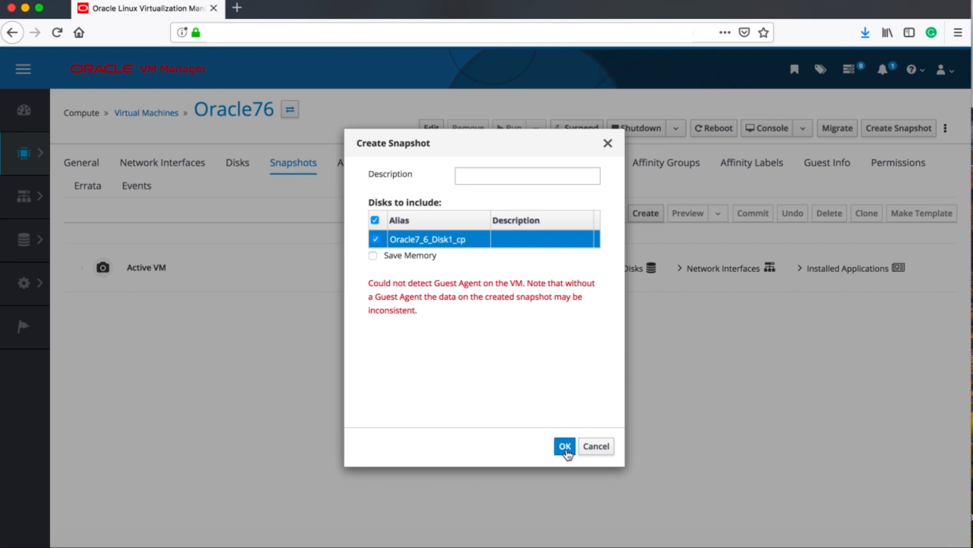
click(526, 176)
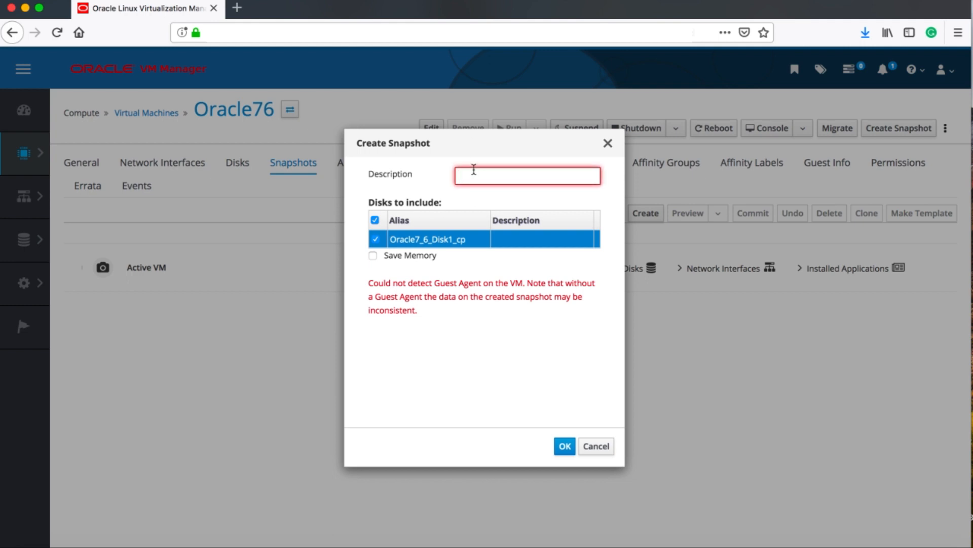
text(te)
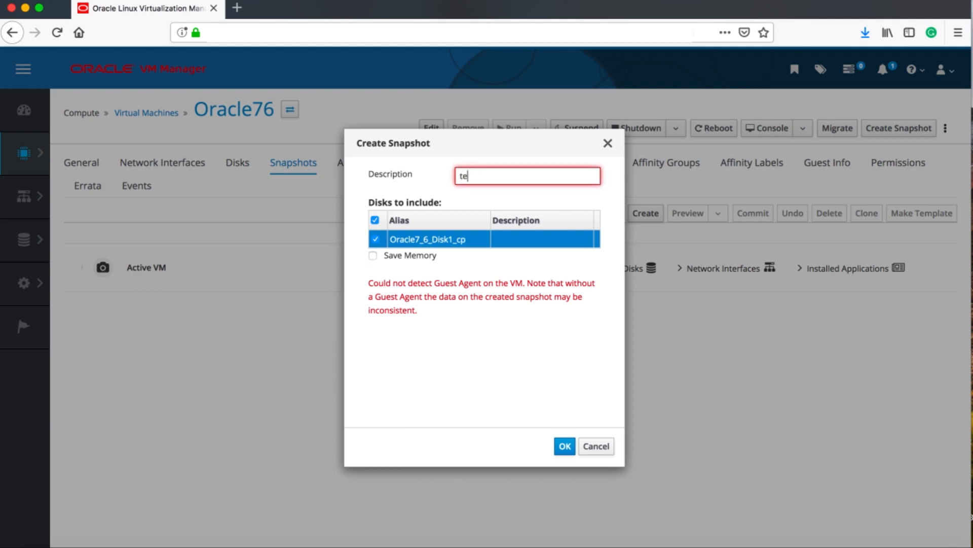
text(st1)
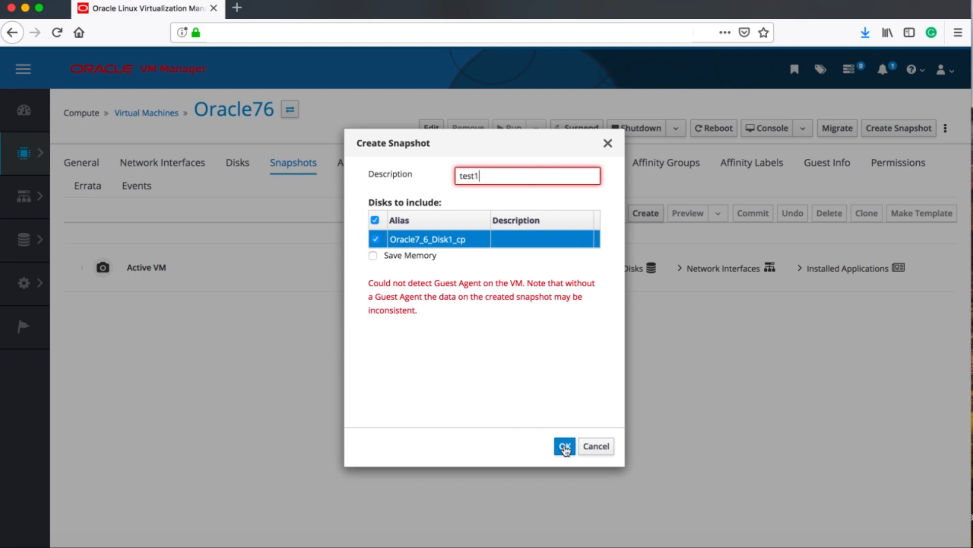
click(564, 446)
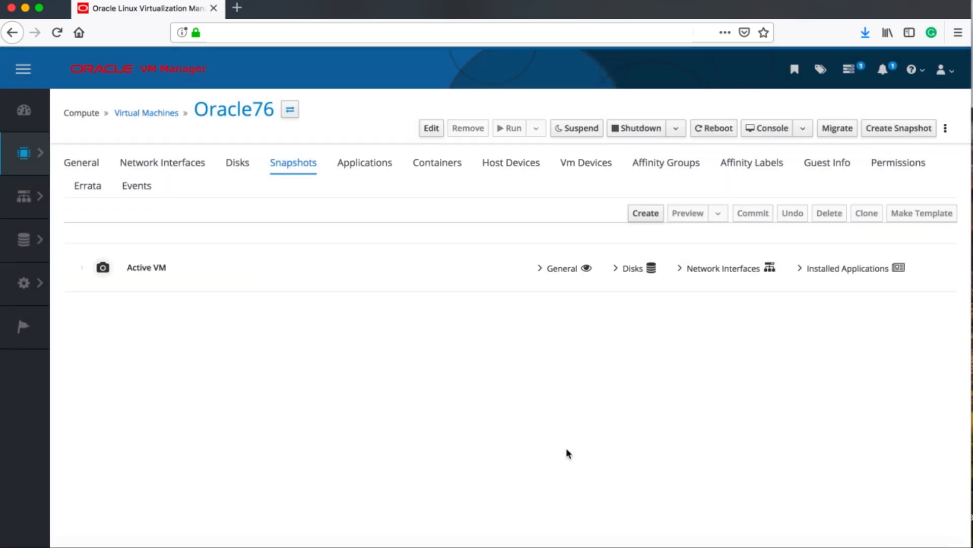
Step: Wait for the locked test1 snapshot entry to appear in the list
click(645, 213)
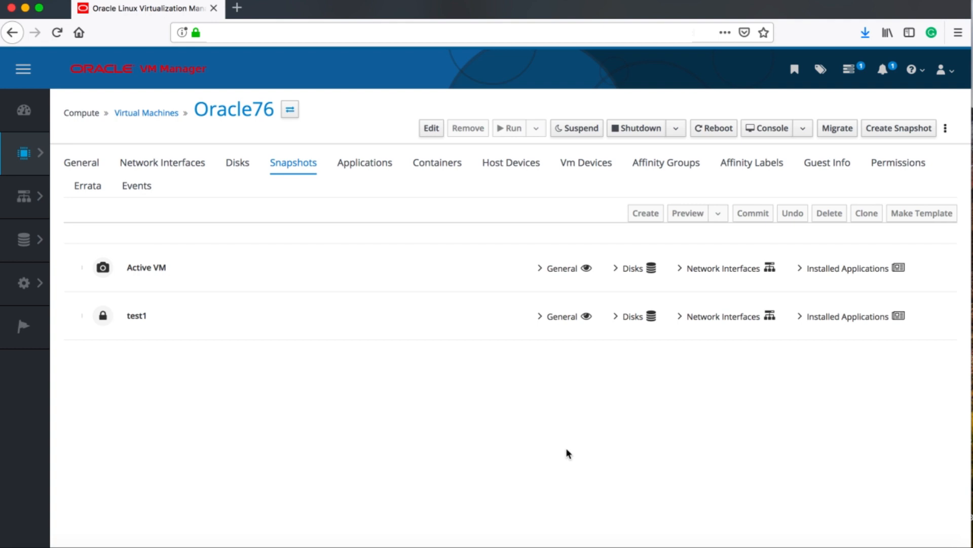
mouse_move(870, 147)
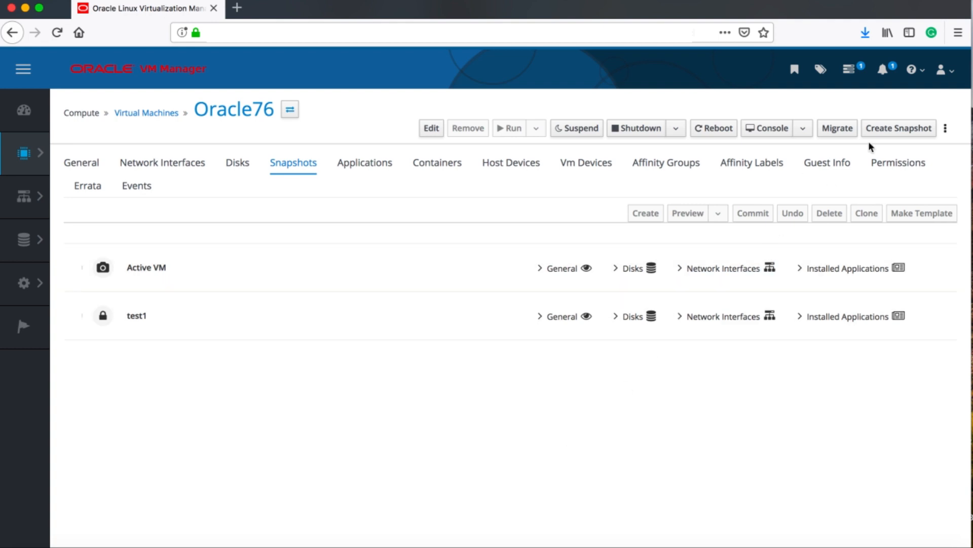
mouse_move(849, 69)
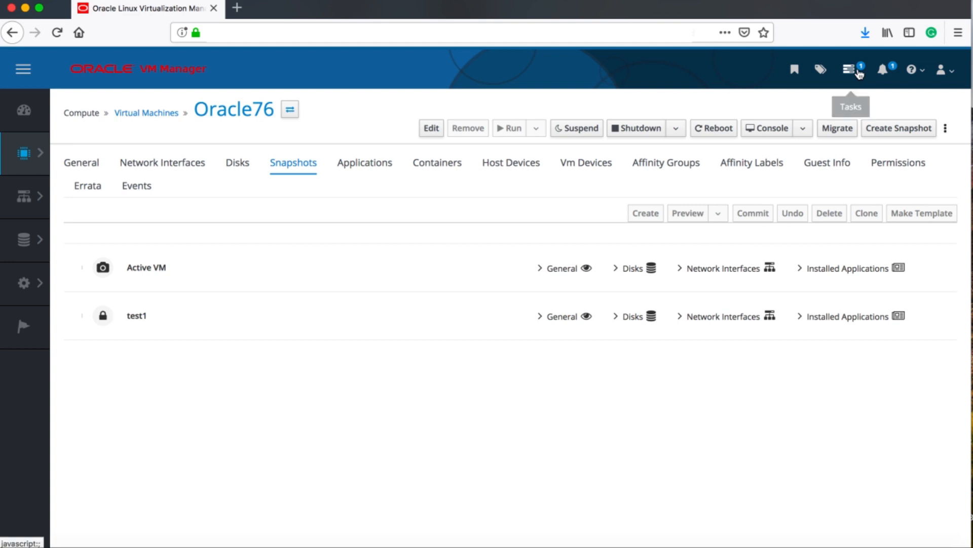
Step: View the running test1 snapshot creation job in the Tasks list
click(850, 69)
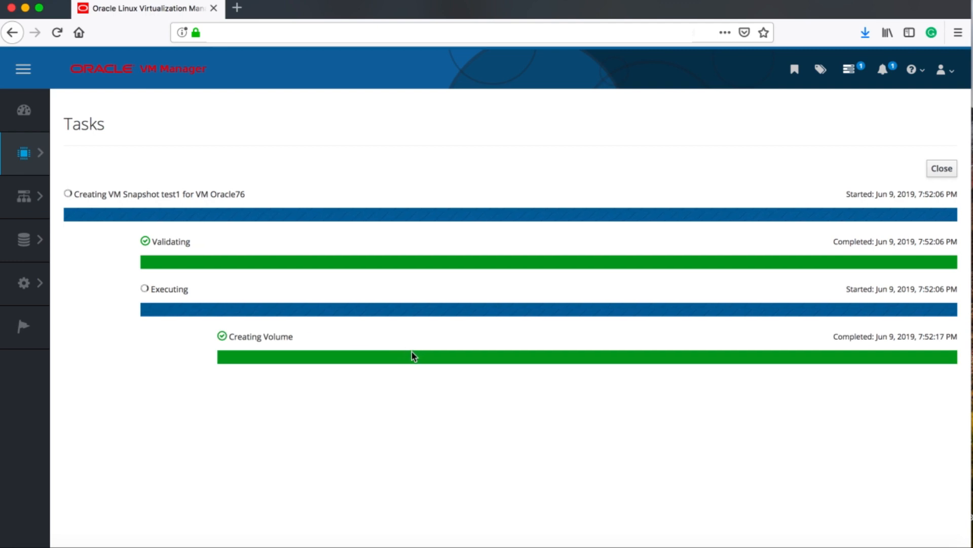
mouse_move(645, 285)
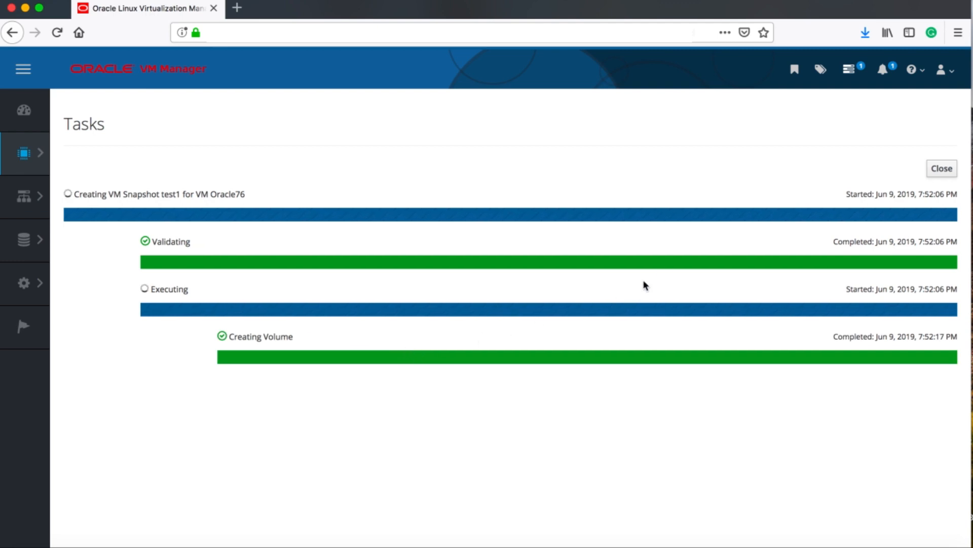
Step: Close the Tasks view, returning to the snapshots list with test1 finished
click(941, 167)
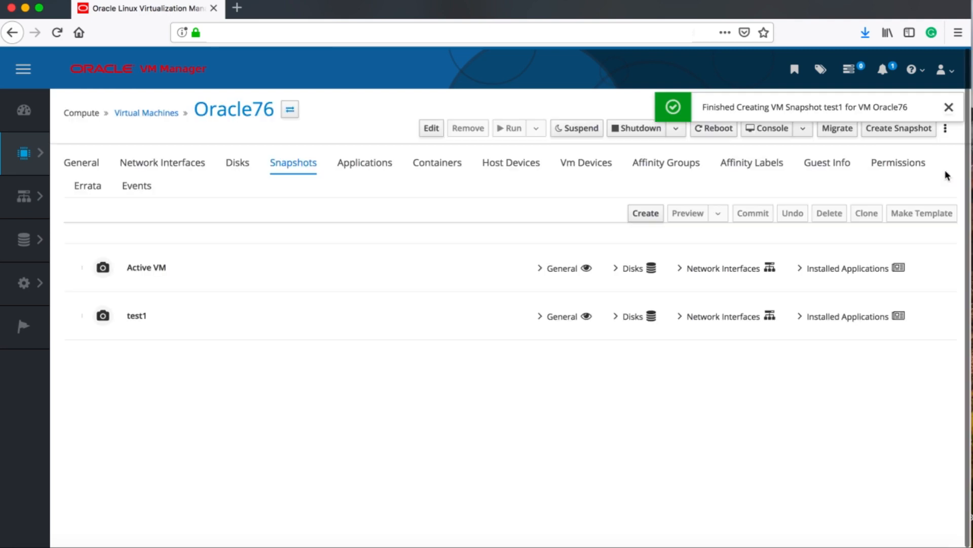
mouse_move(882, 130)
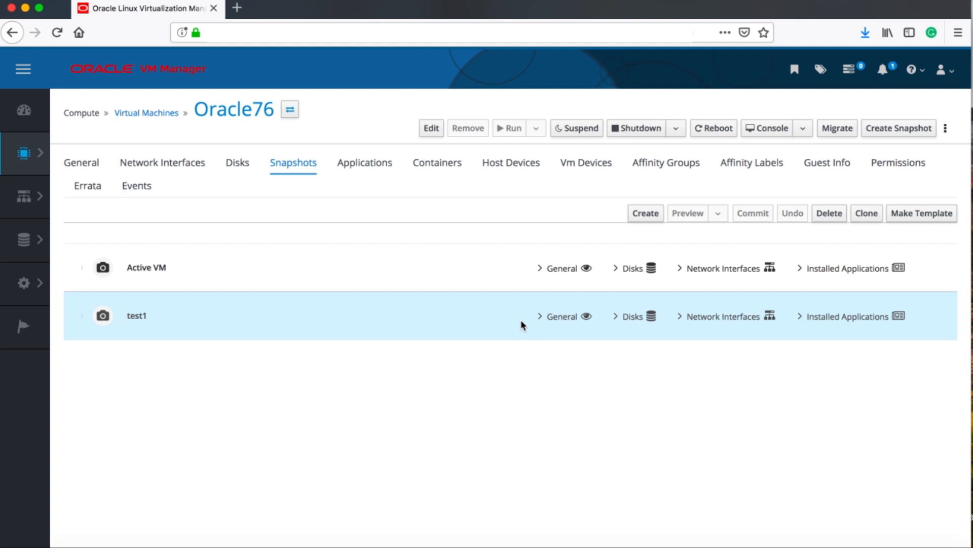
mouse_move(401, 328)
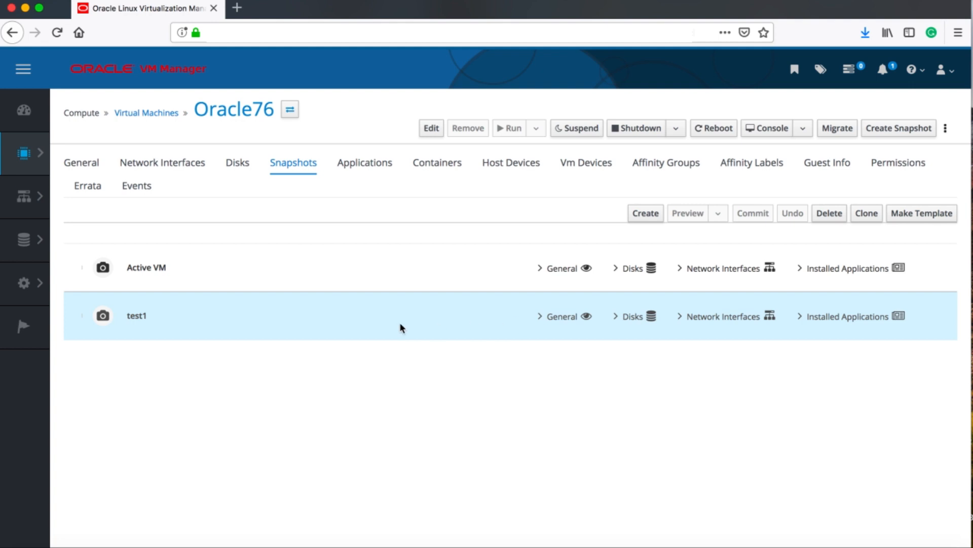